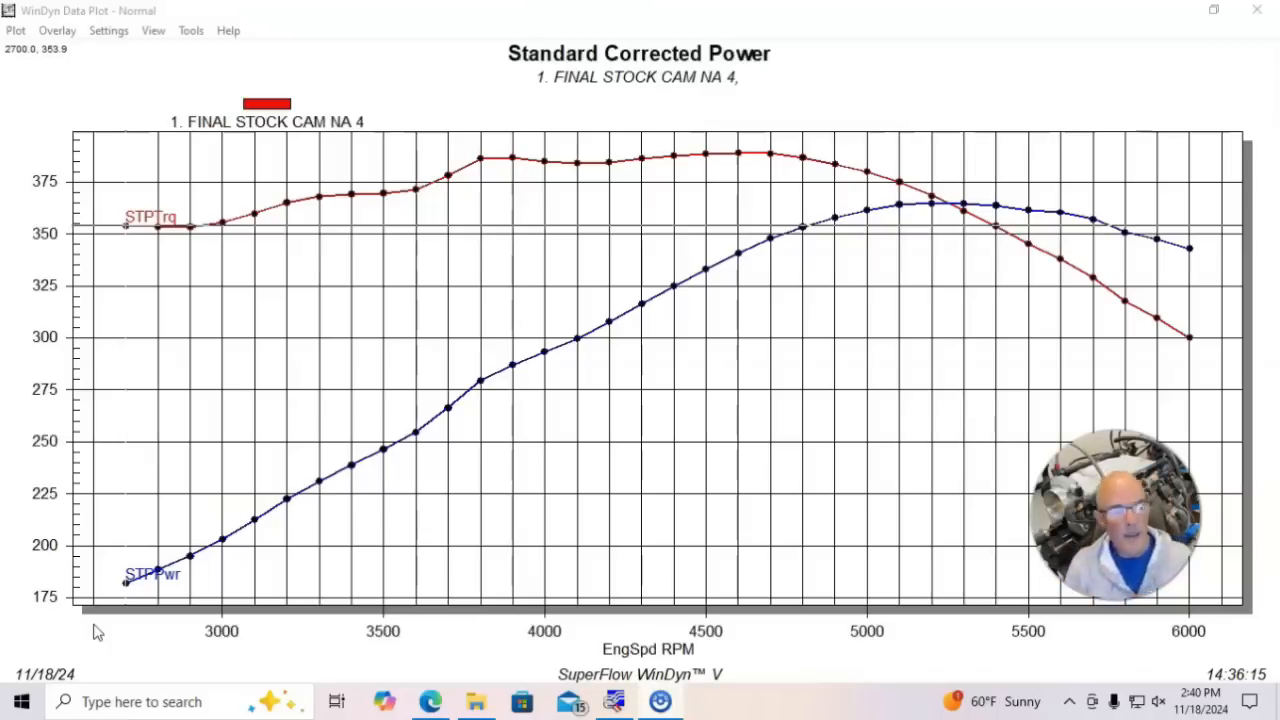
mouse_move(1085, 152)
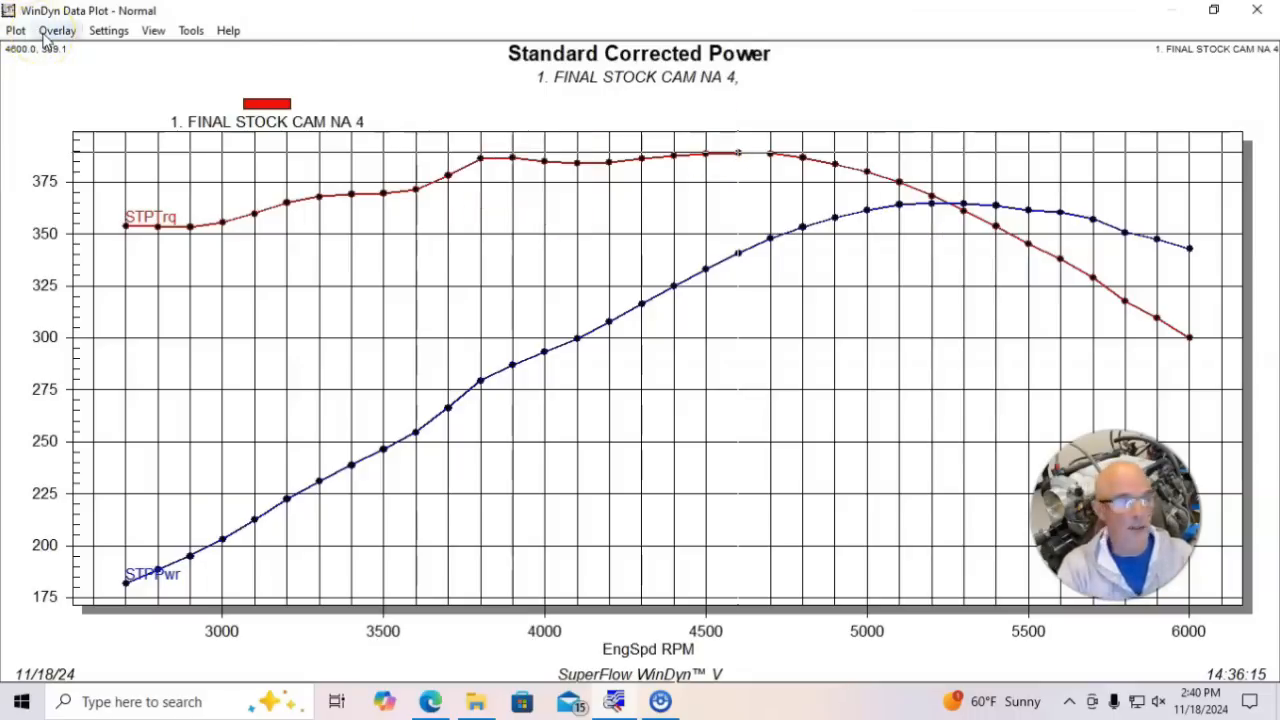
Check FINAL NA TRUCK NORRIS CAM in the Overlay menu, laying it over the stock cam run.
left_click(57, 30)
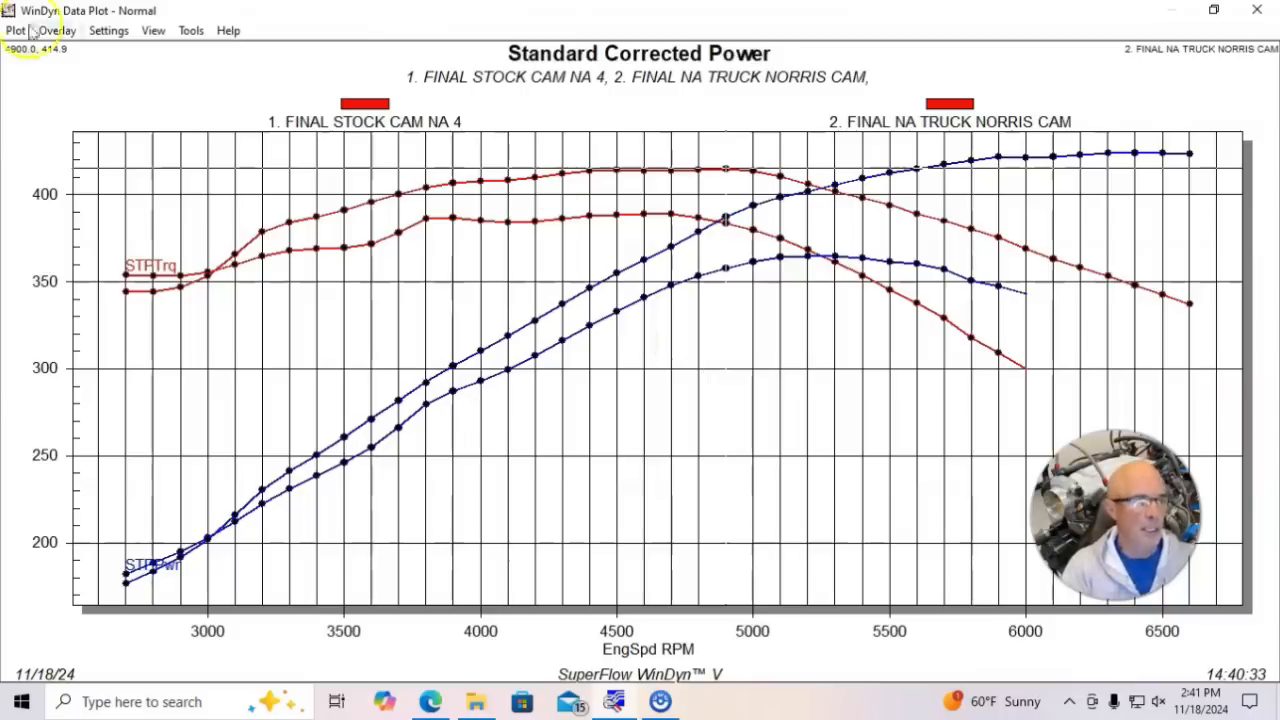
Overlay FINAL FAST INTAKE25, drop FINAL STOCK CAM NA 4, and show the test notes.
left_click(57, 30)
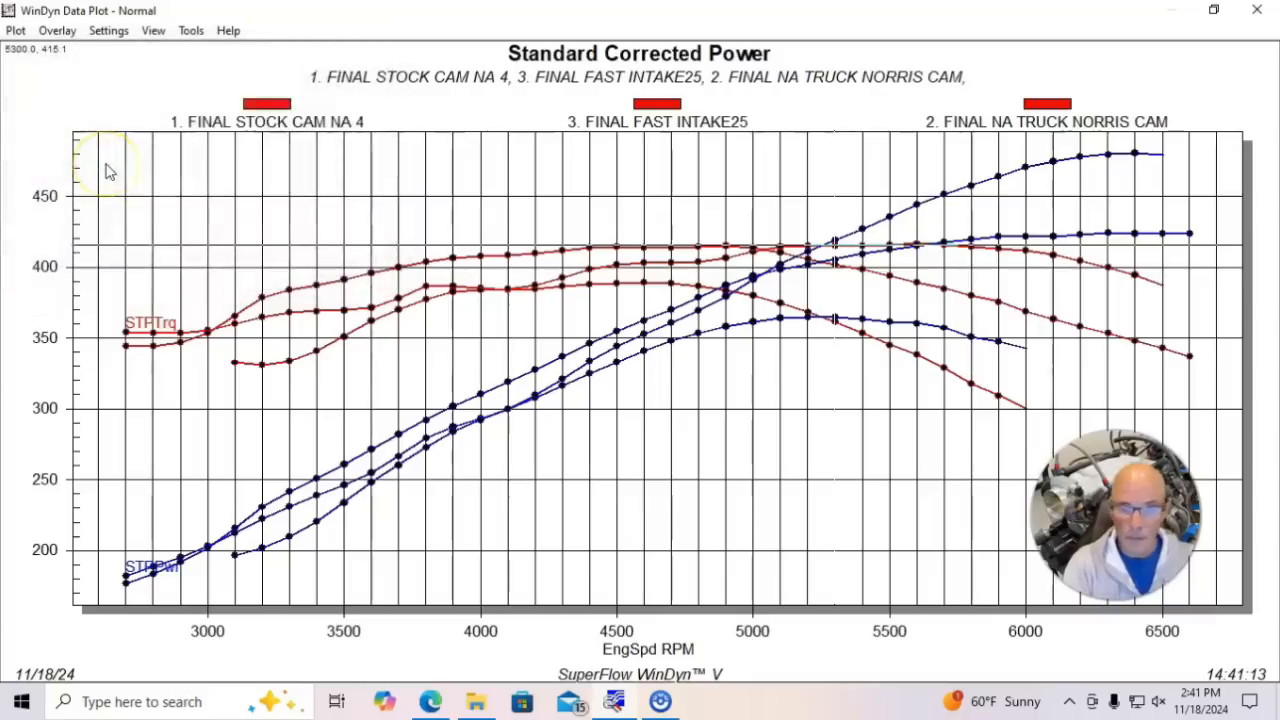
left_click(57, 30)
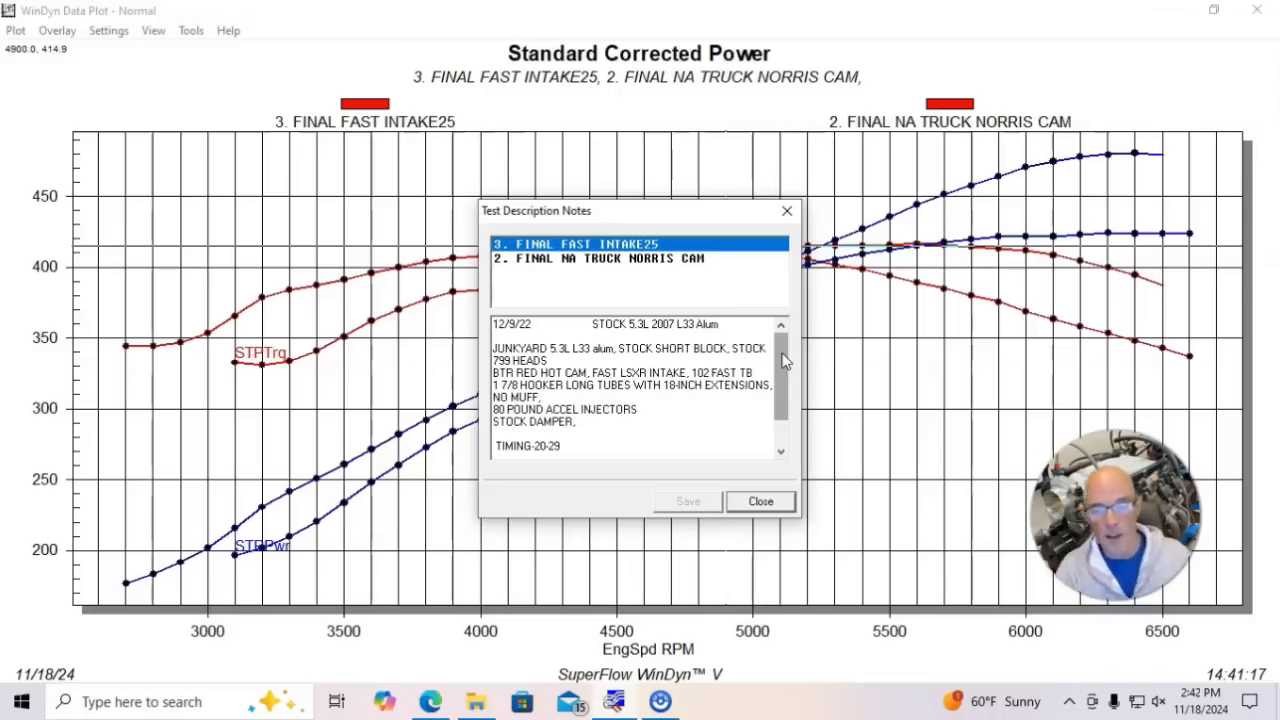
Close the Test Description Notes to reveal the FAST Intake25 and Norris cam curves.
left_click(760, 501)
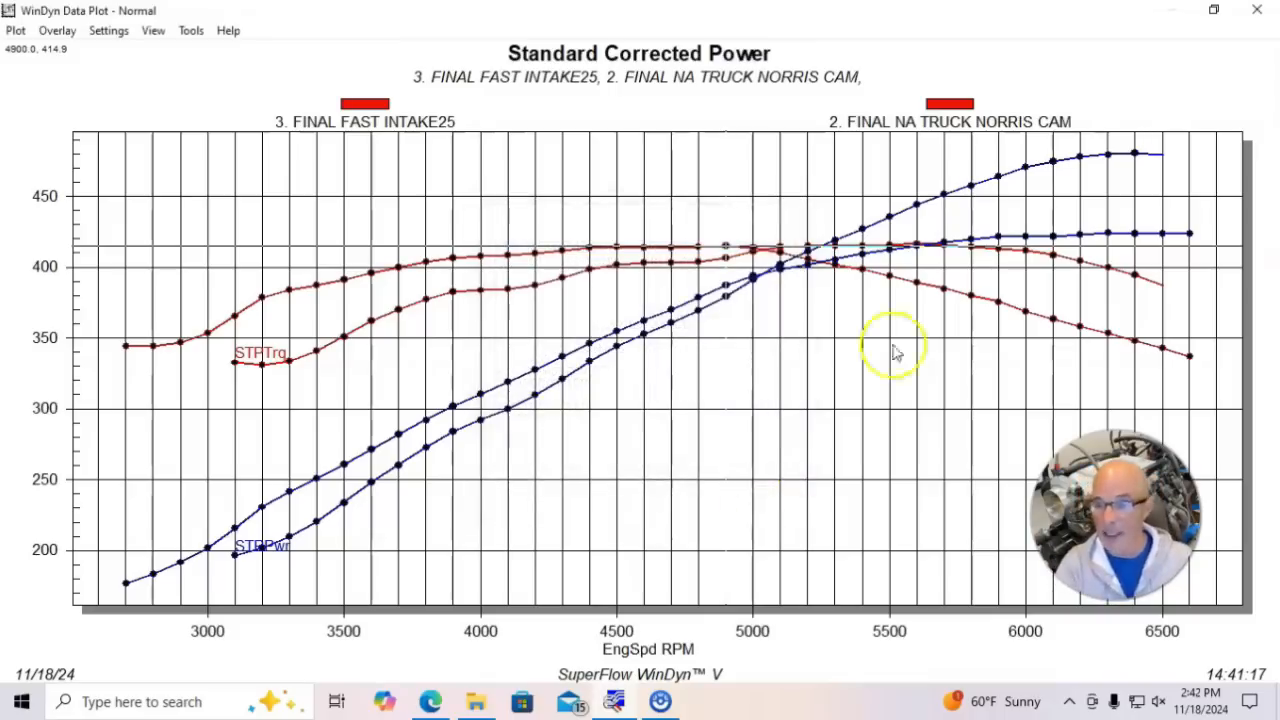
mouse_move(1137, 160)
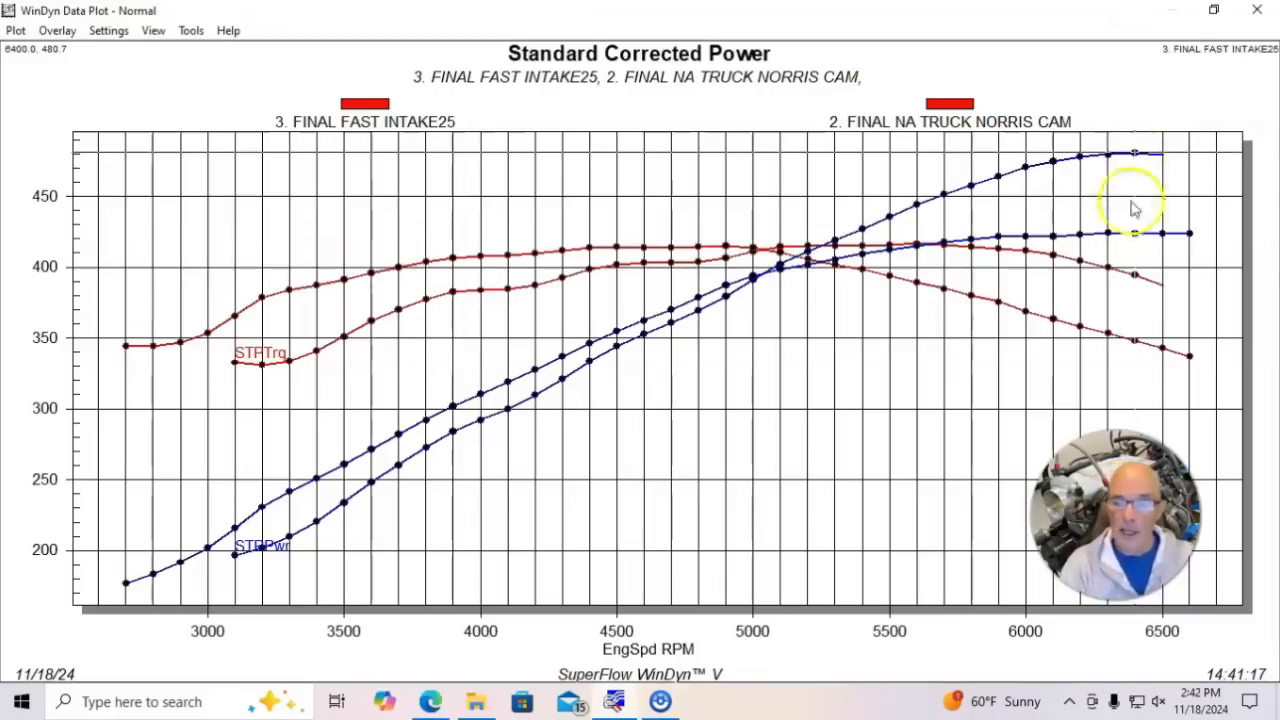
mouse_move(808, 248)
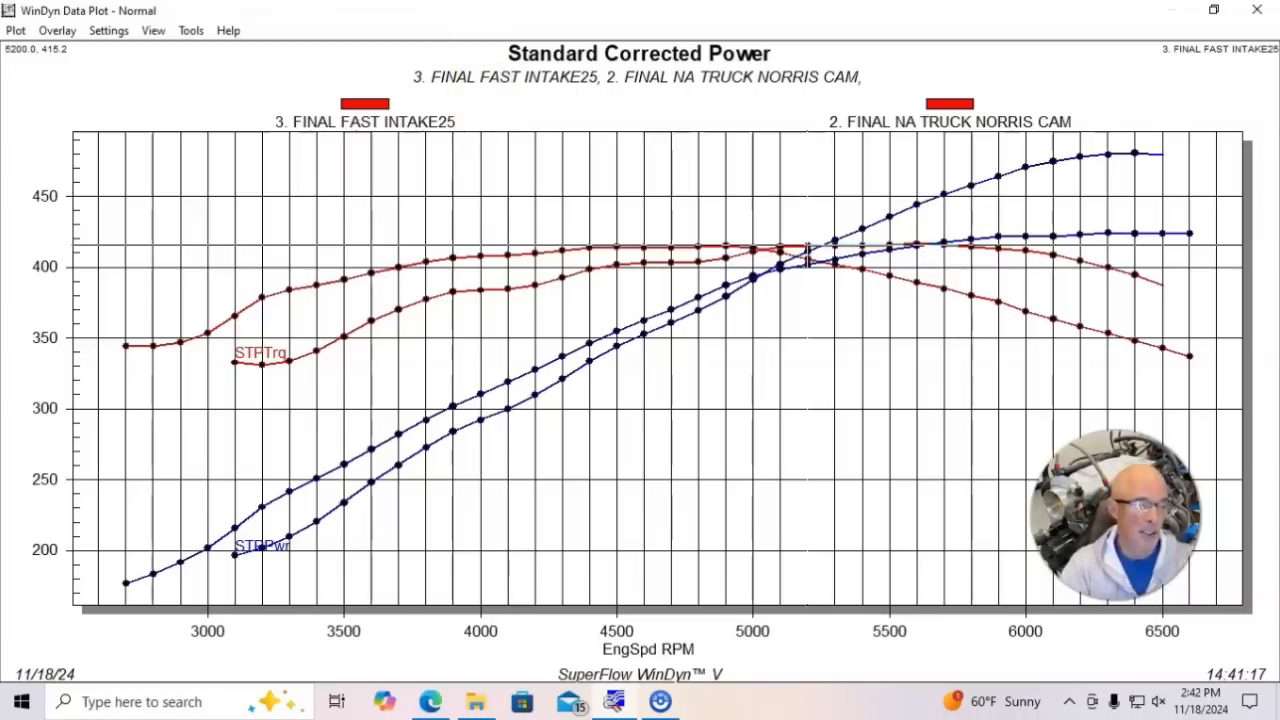
Overlay the FINAL MODIFIED9 test on the plot.
left_click(57, 30)
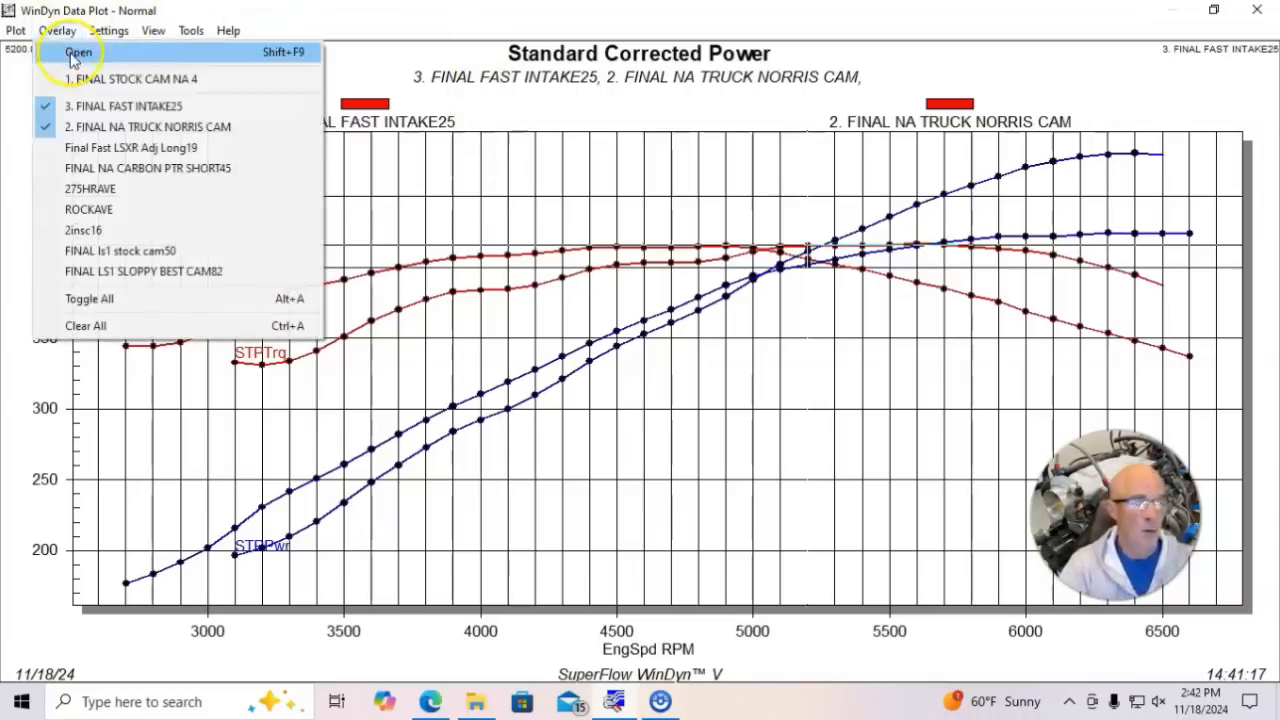
left_click(78, 52)
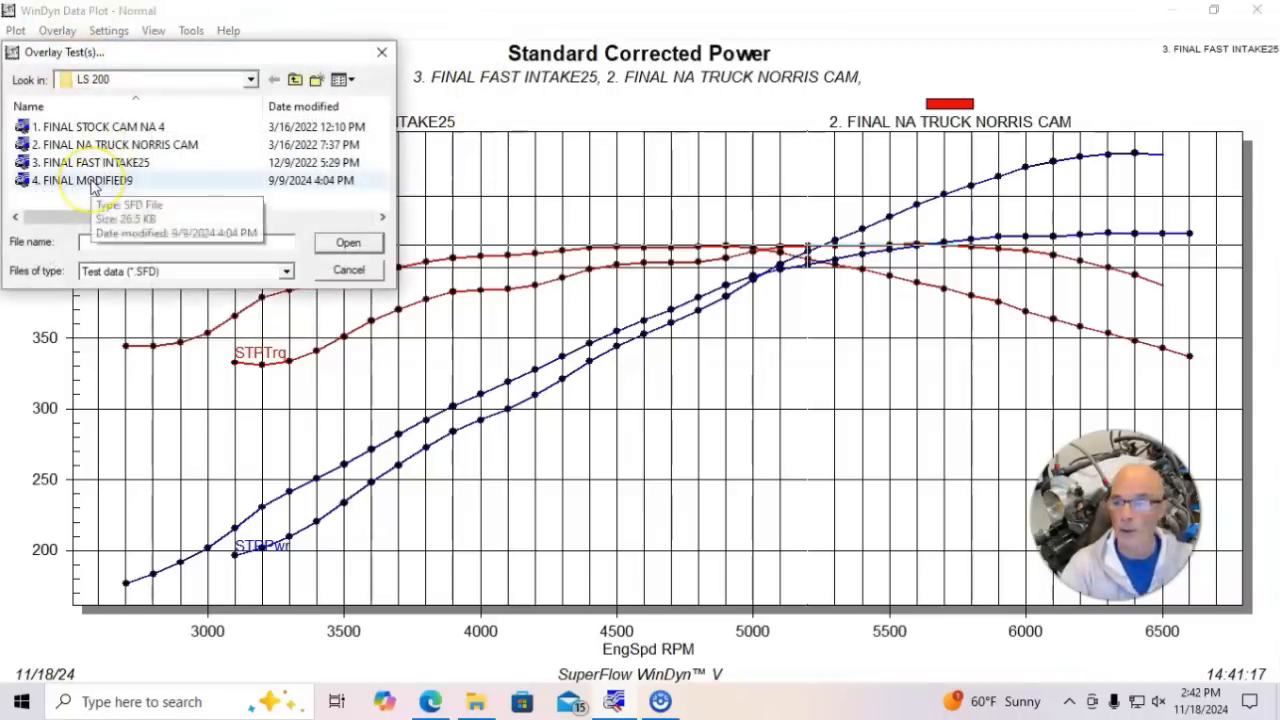
left_click(348, 242)
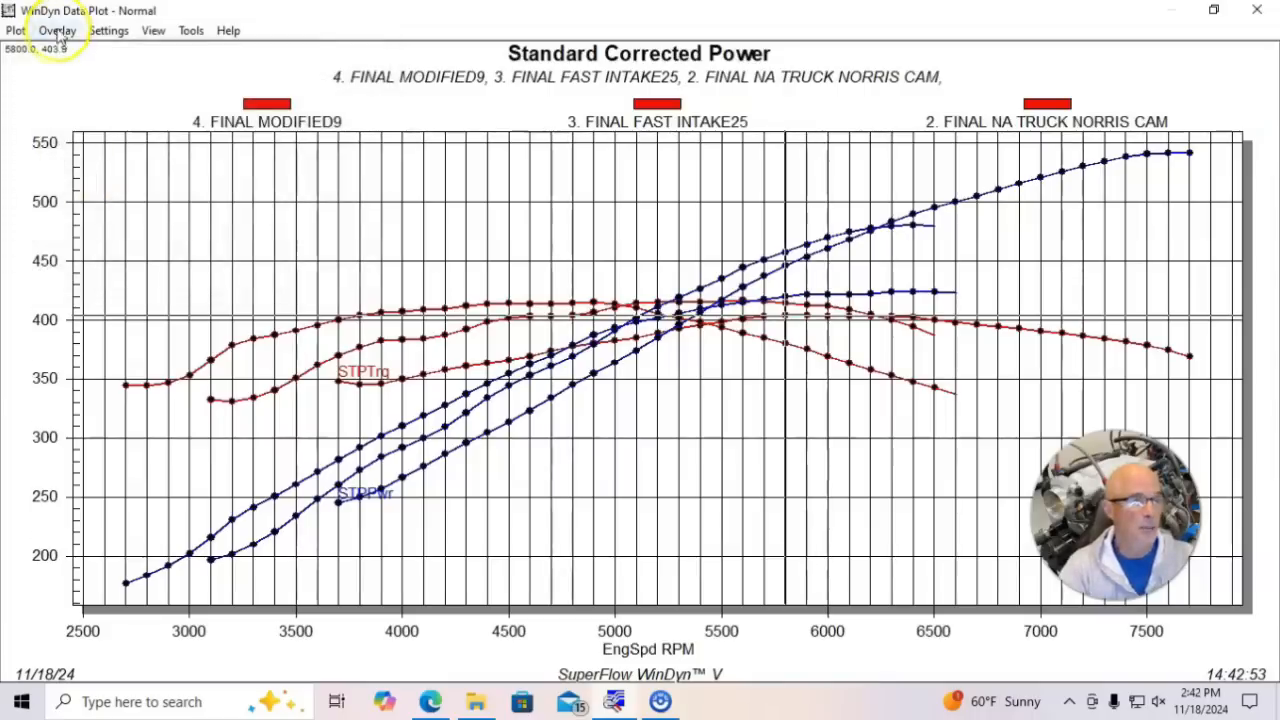
Remove the overlaid tests, leaving only FINAL STOCK's corrected power and torque curves.
left_click(57, 30)
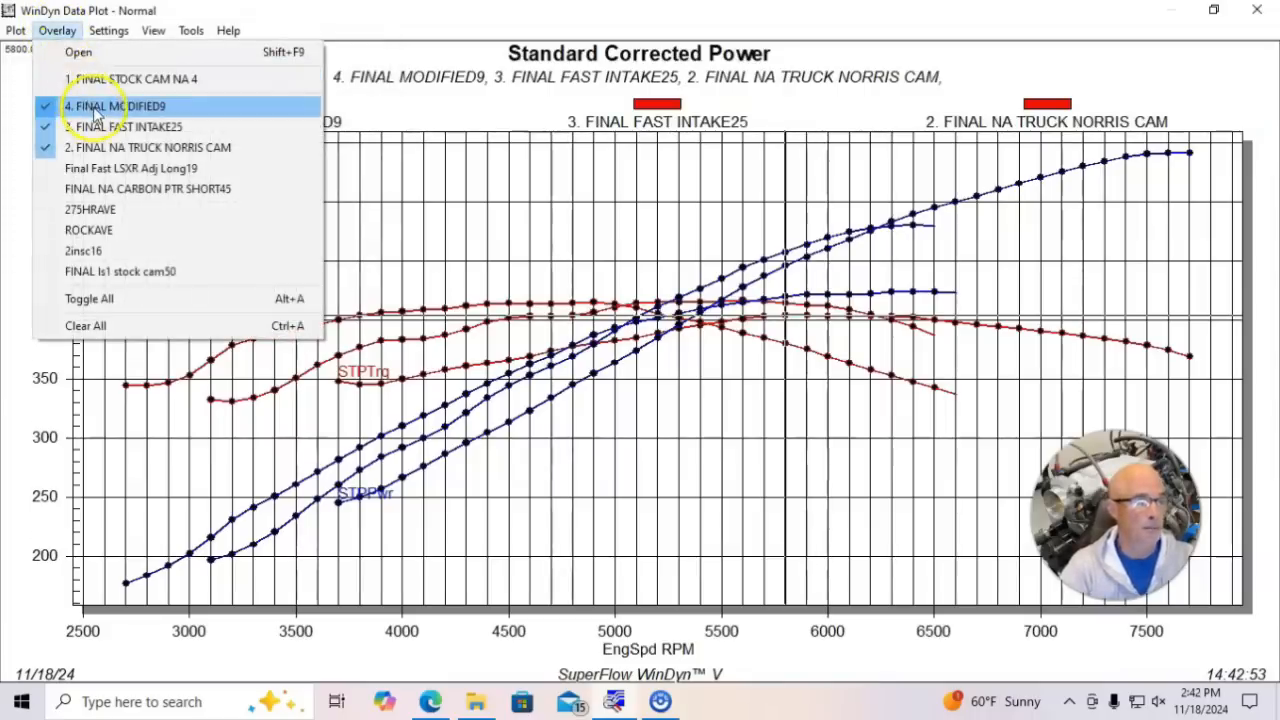
left_click(114, 106)
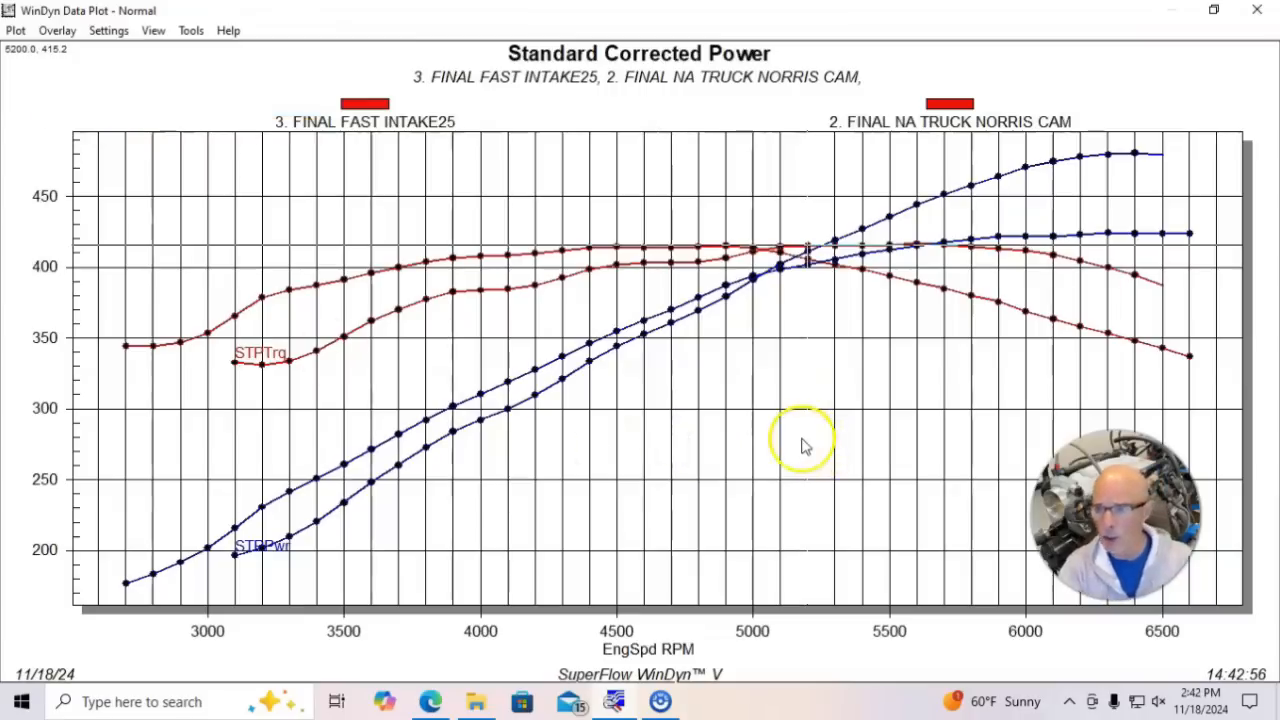
left_click(57, 30)
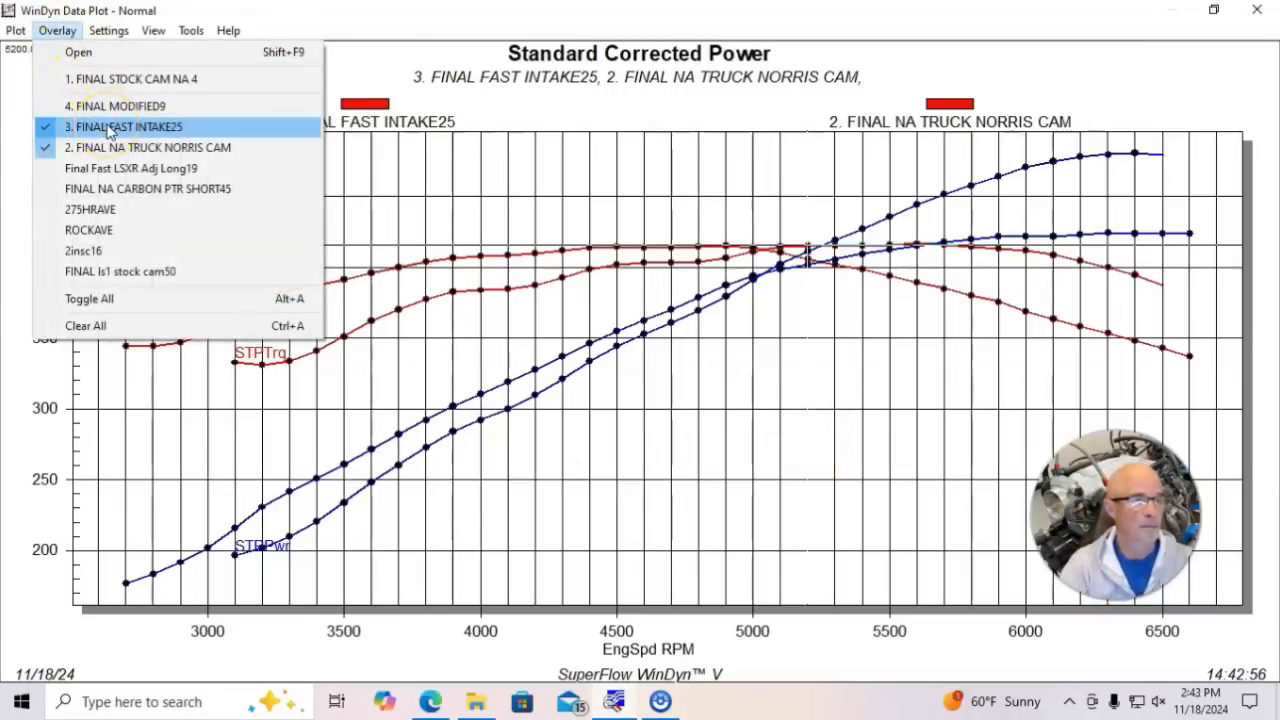
left_click(120, 106)
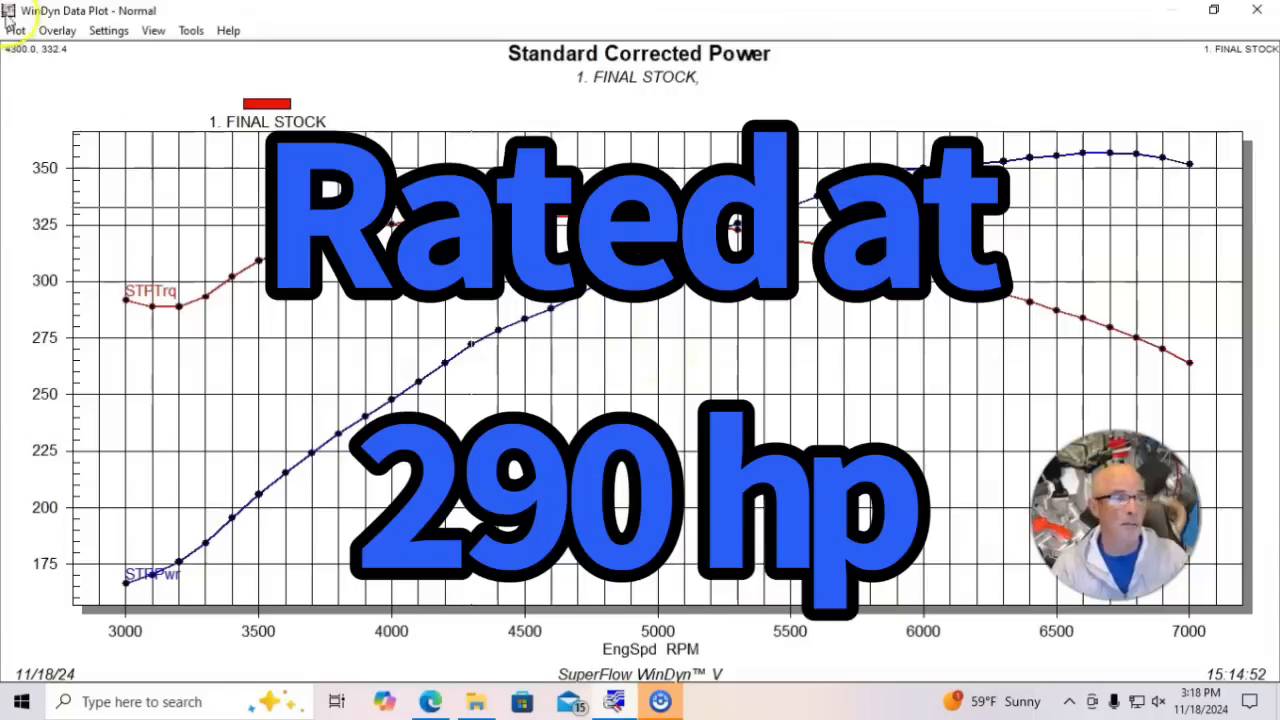
Overlay 2. FINAL SP on FINAL STOCK through the Overlay Test(s) dialog.
left_click(57, 30)
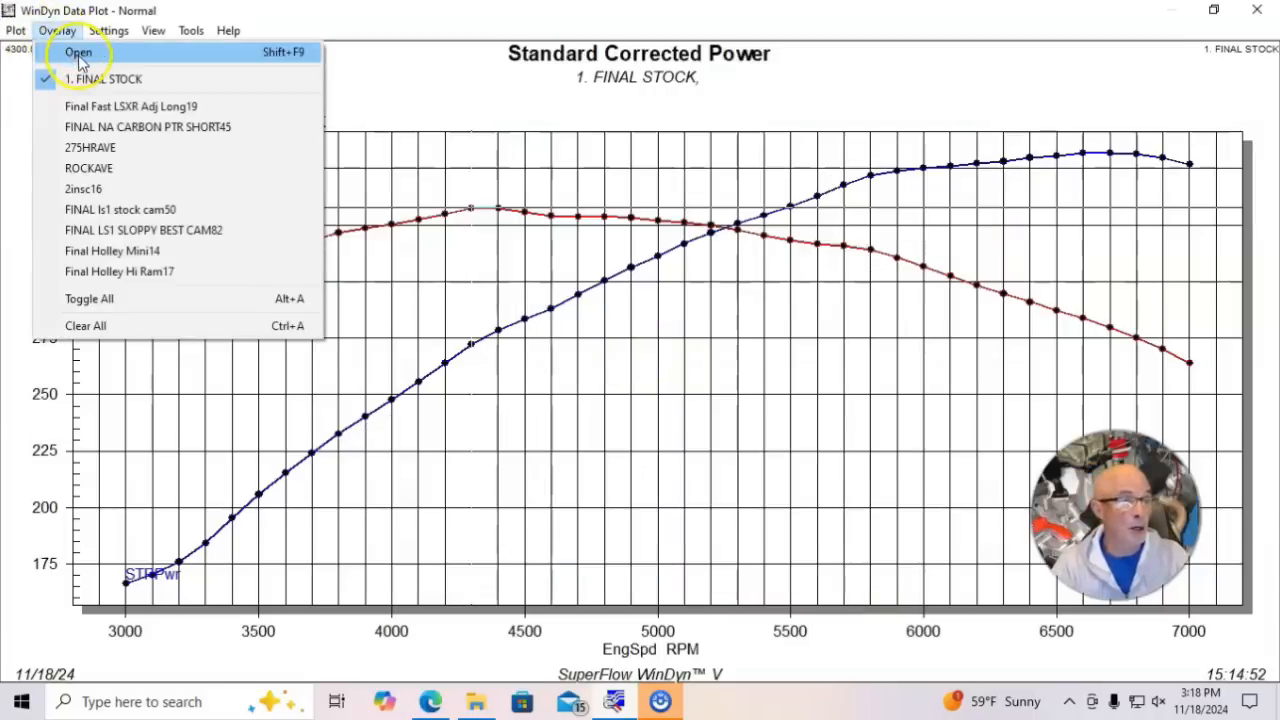
left_click(78, 52)
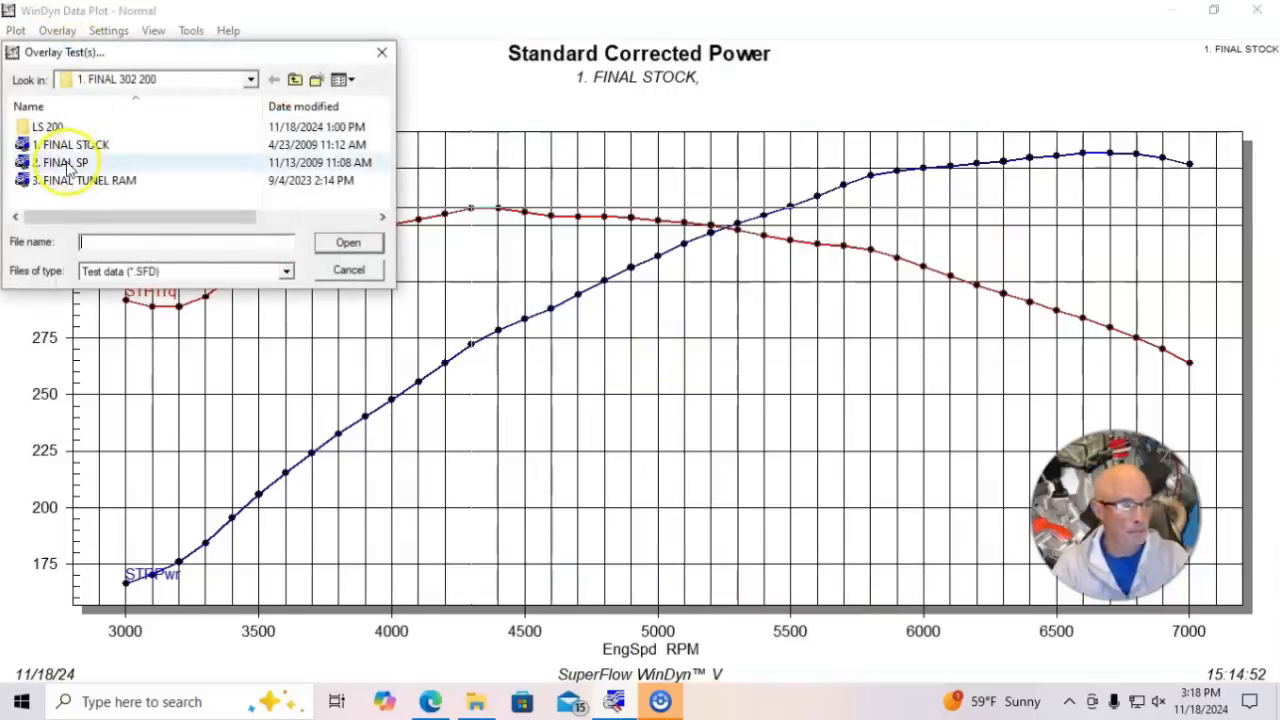
left_click(348, 242)
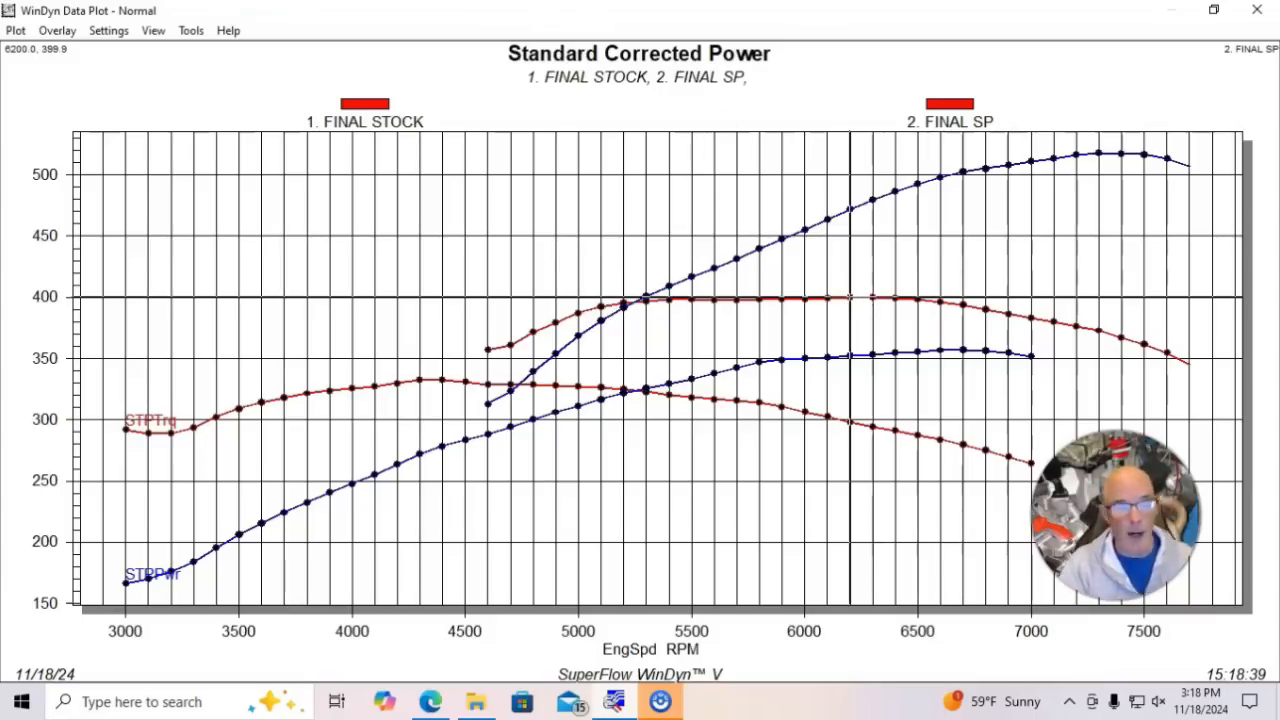
left_click(15, 30)
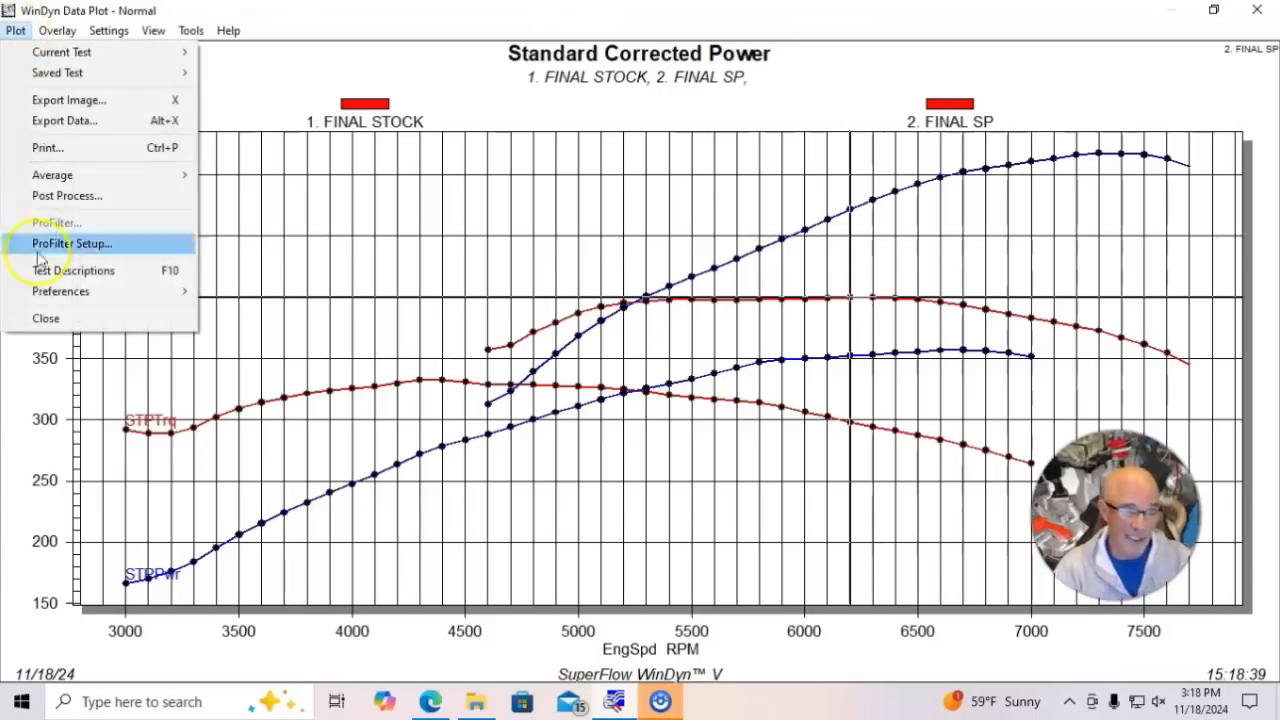
left_click(73, 270)
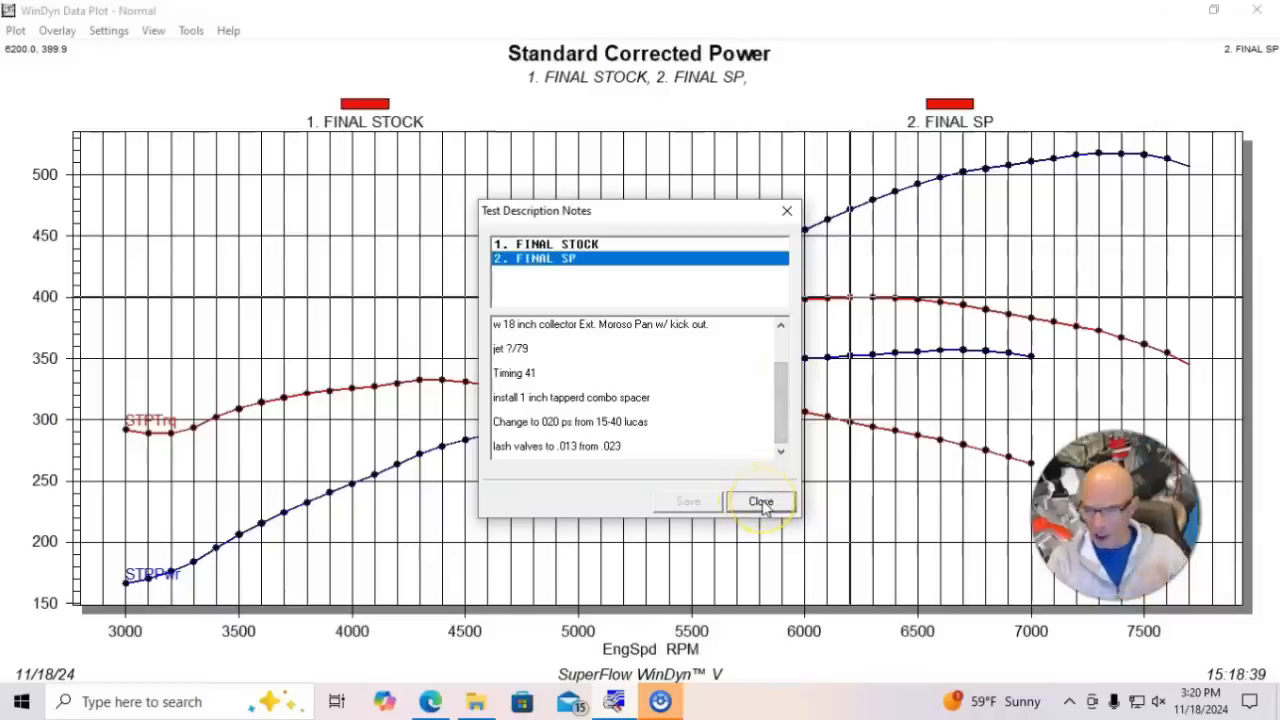
left_click(760, 501)
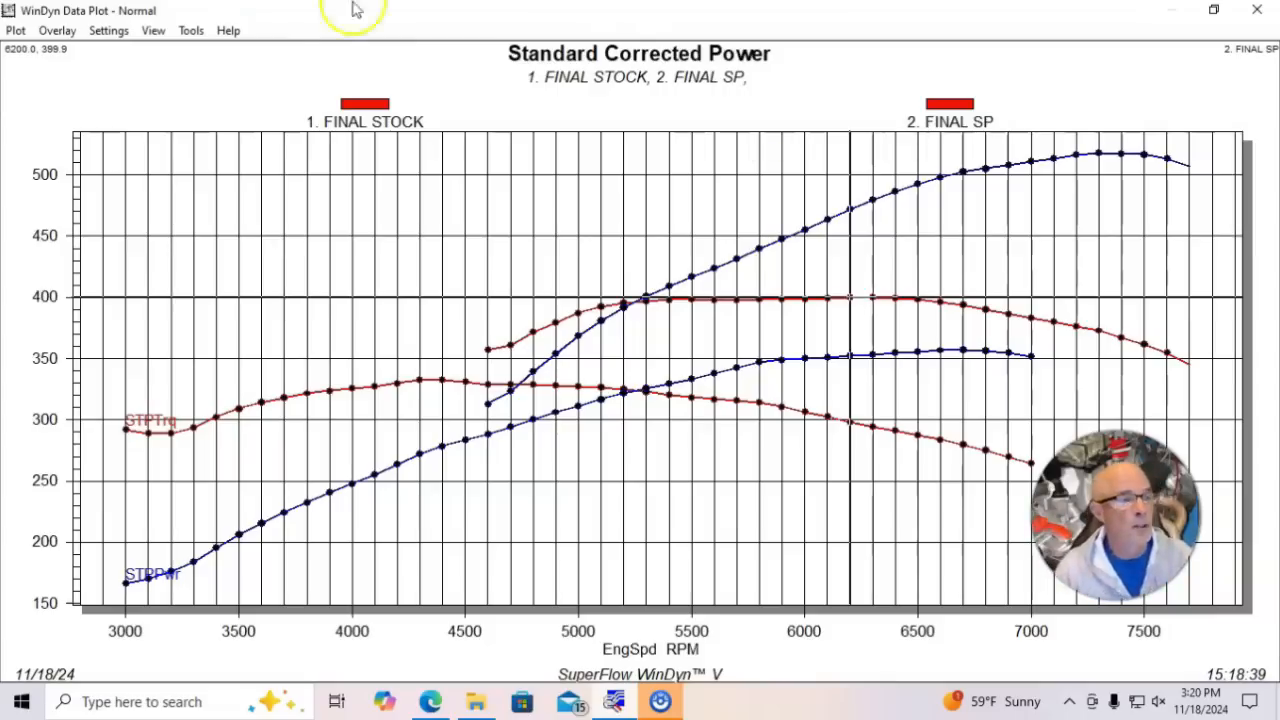
Add 3. FINAL TUNEL RAM to the FINAL STOCK and FINAL SP overlay.
left_click(57, 30)
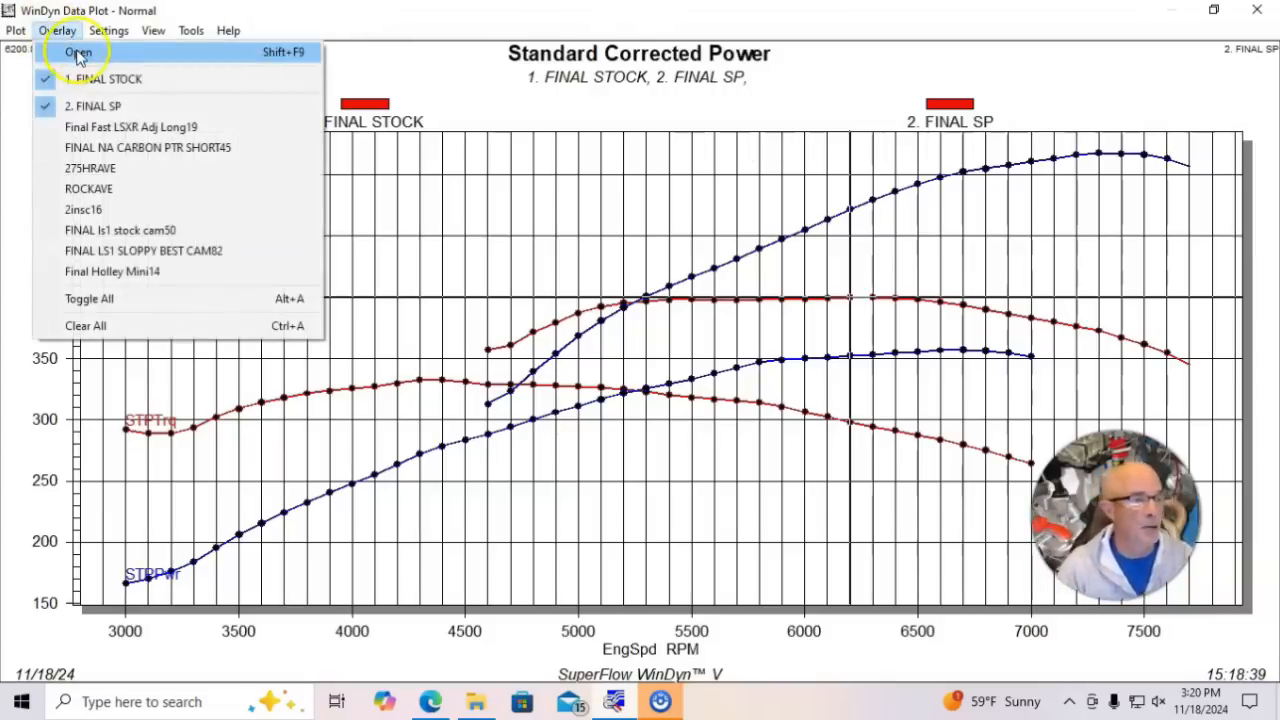
left_click(78, 52)
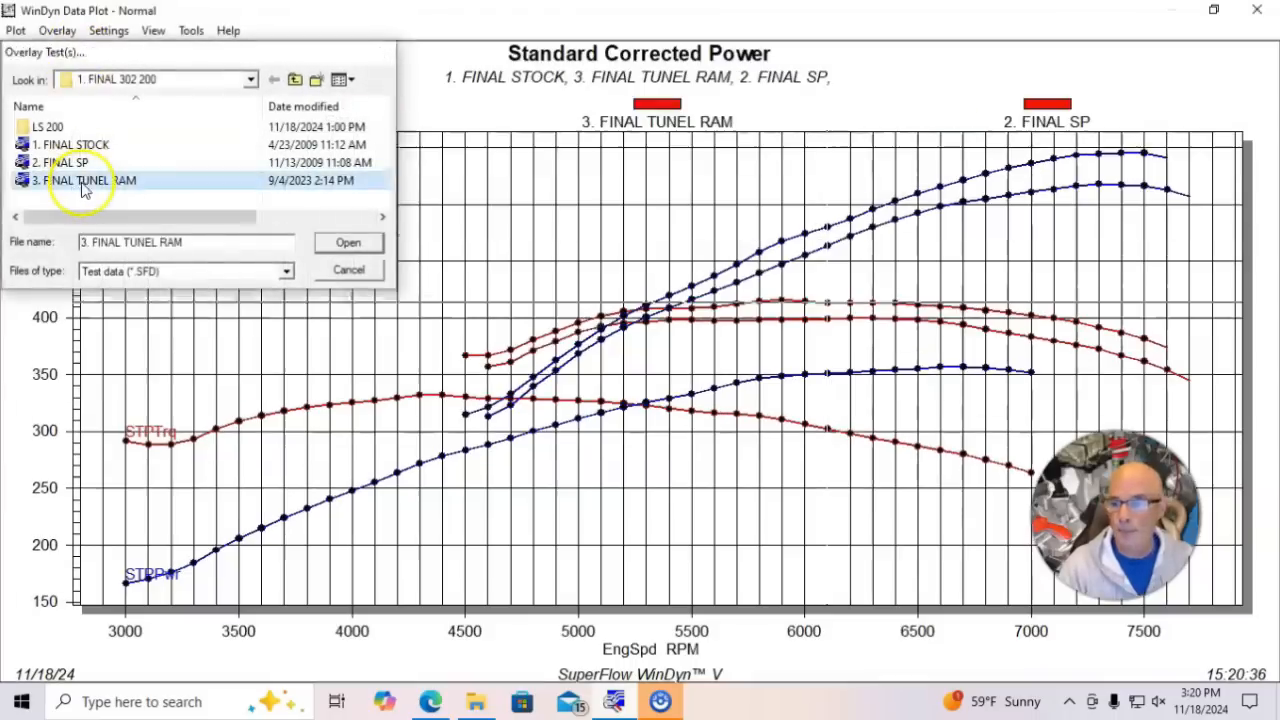
left_click(348, 242)
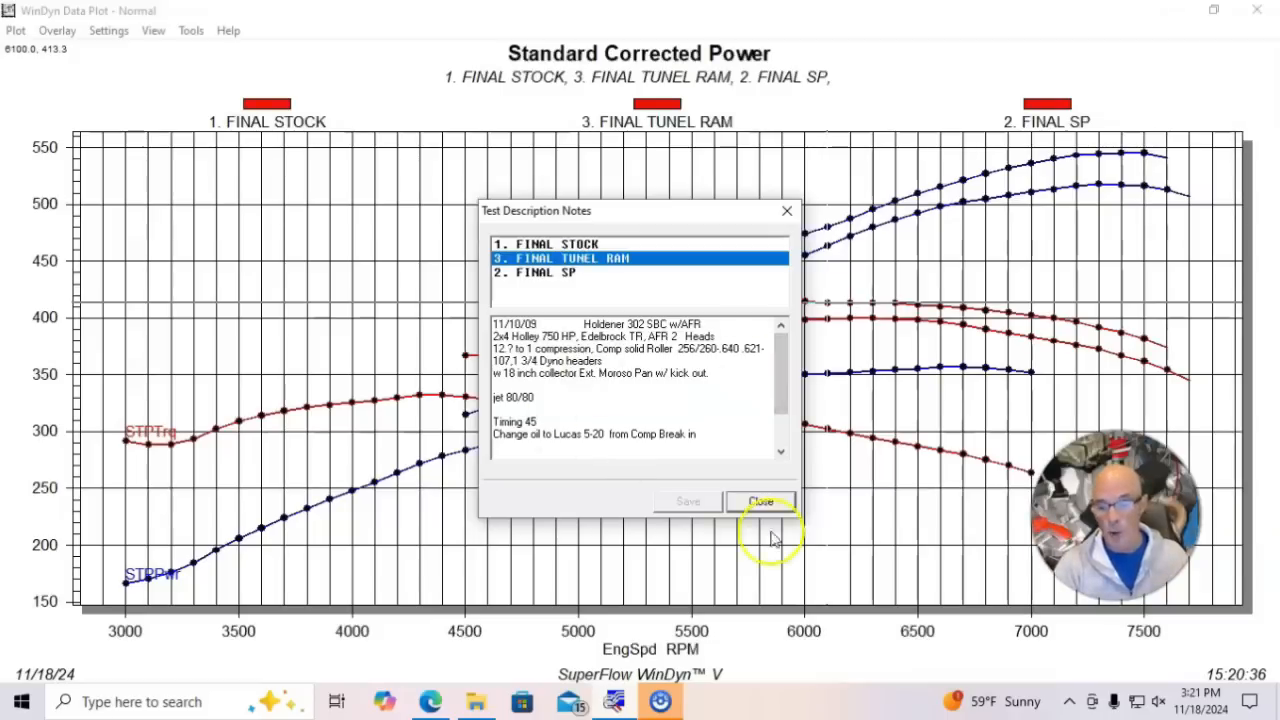
left_click(760, 501)
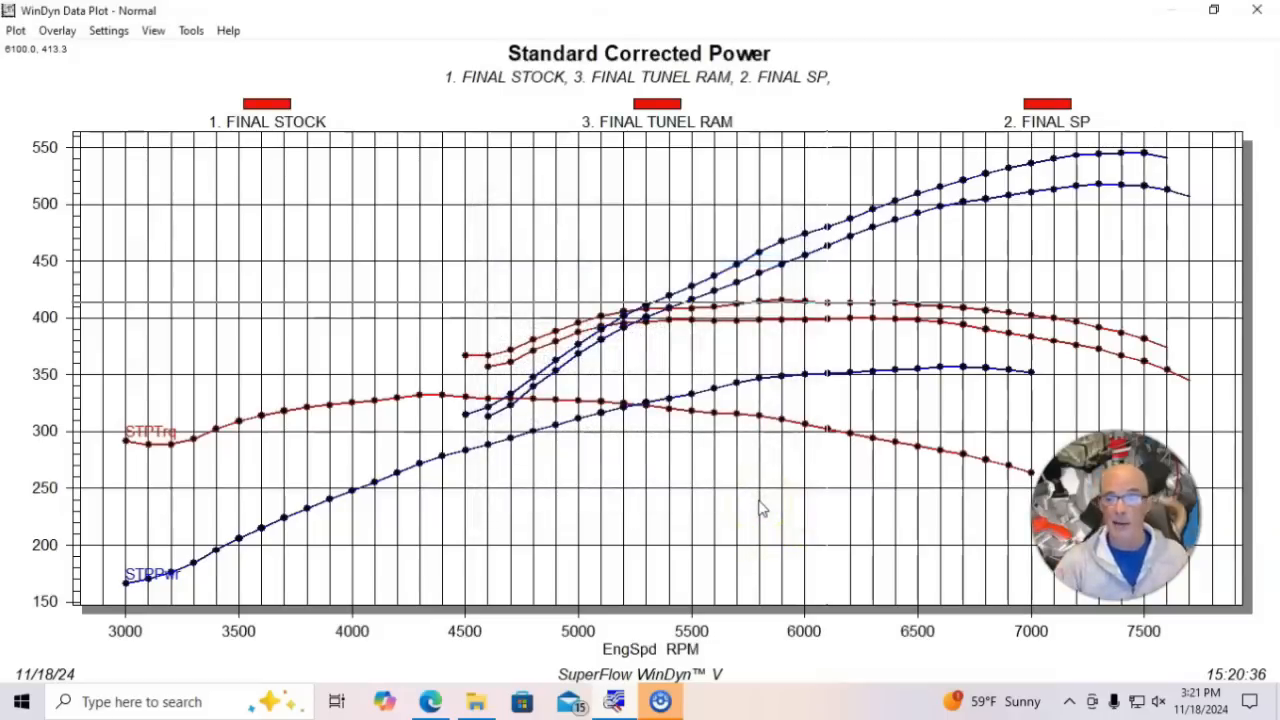